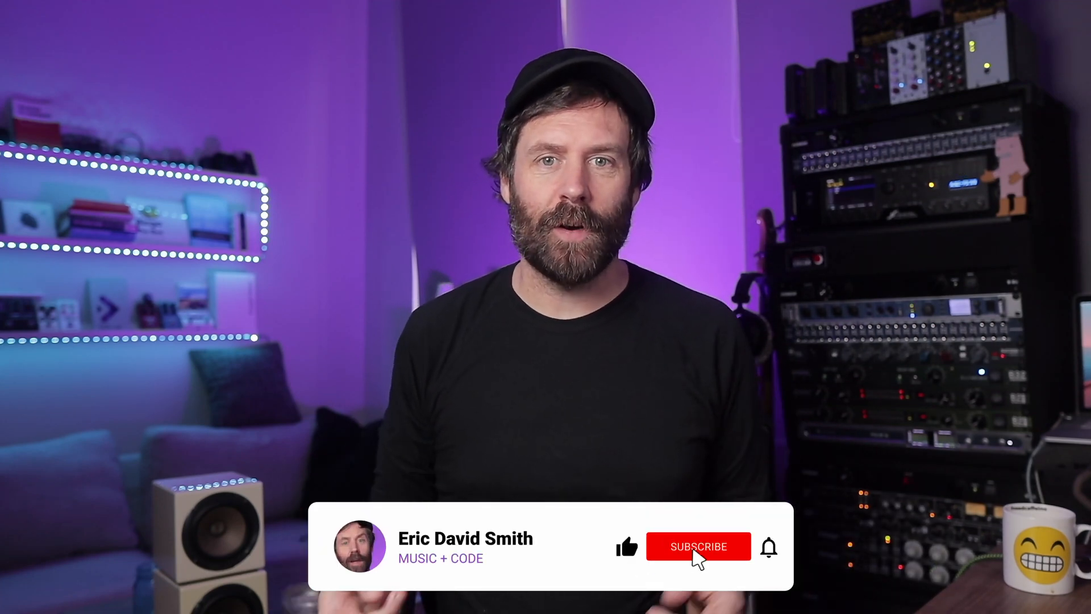
left_click(697, 545)
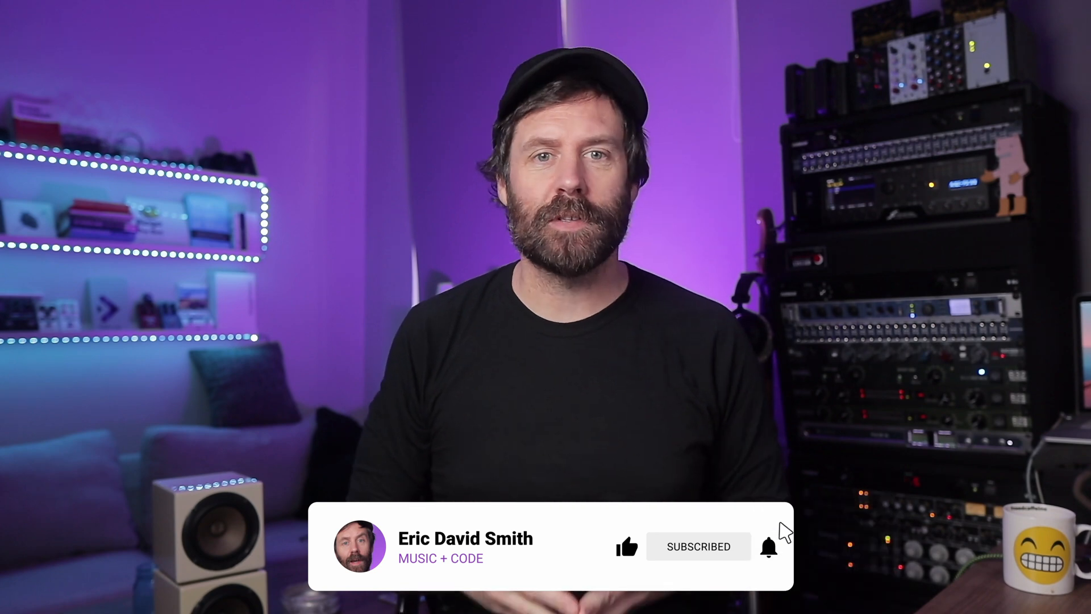